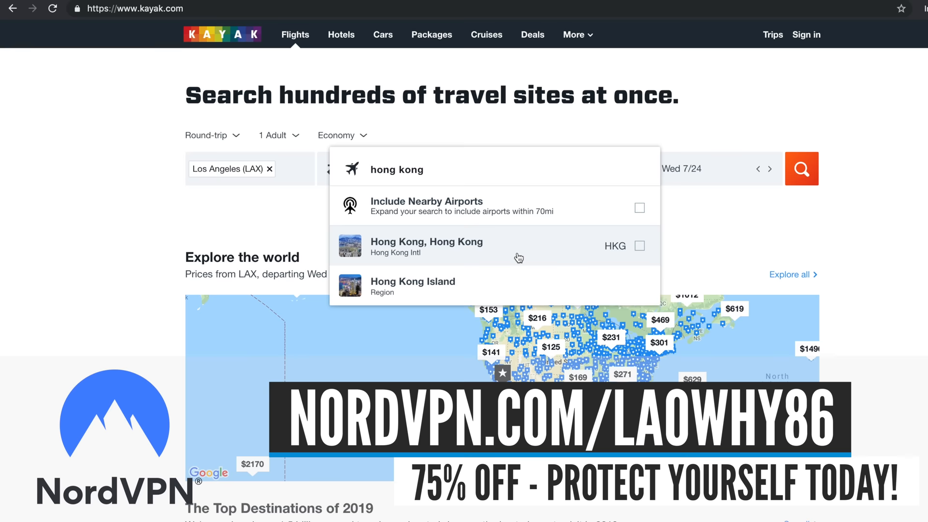
# Choose Hong Kong International (HKG) as the round-trip destination from Los Angeles.
pyautogui.click(426, 247)
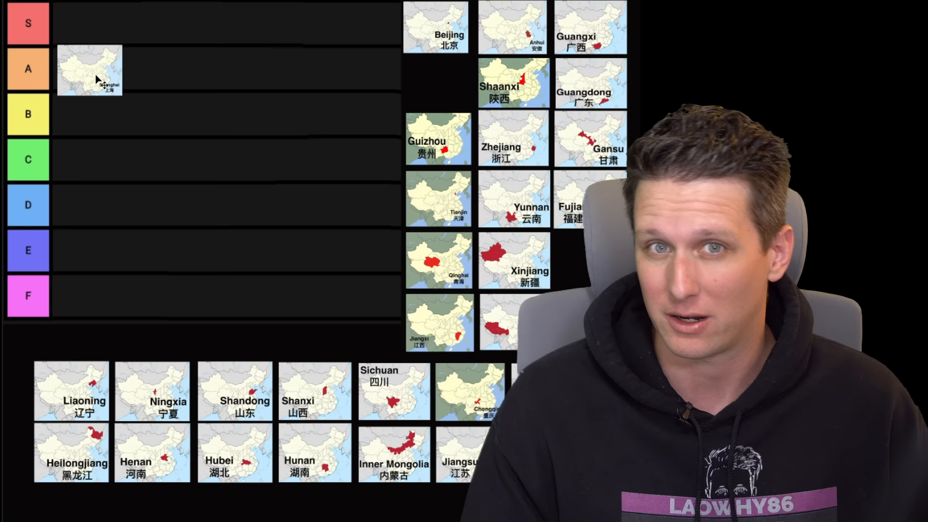
# Drop the Shanghai map thumbnail onto the orange A tier row.
pyautogui.moveTo(435, 27); pyautogui.dragTo(159, 109)
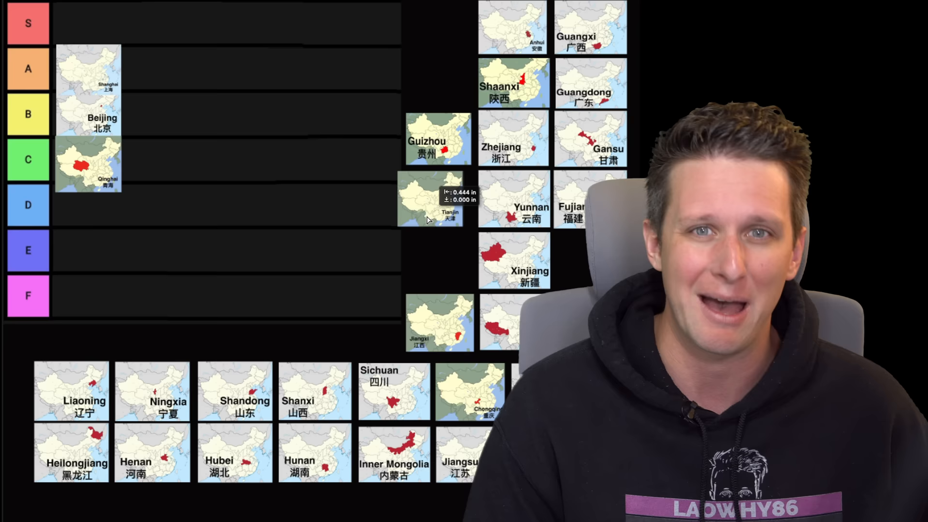
# Move the Tianjin thumbnail into the purple E row and sort the next province from the pile.
pyautogui.moveTo(429, 198); pyautogui.dragTo(88, 251)
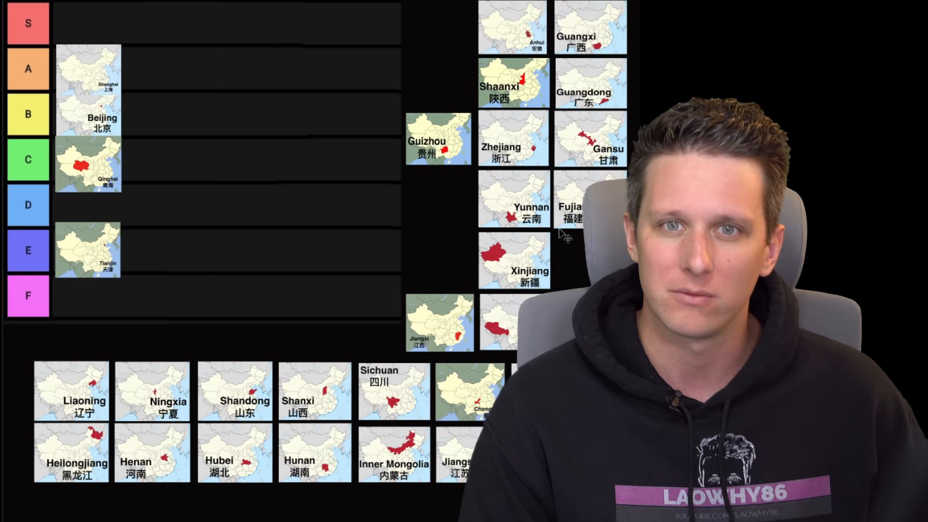
pyautogui.moveTo(512, 83); pyautogui.dragTo(162, 247)
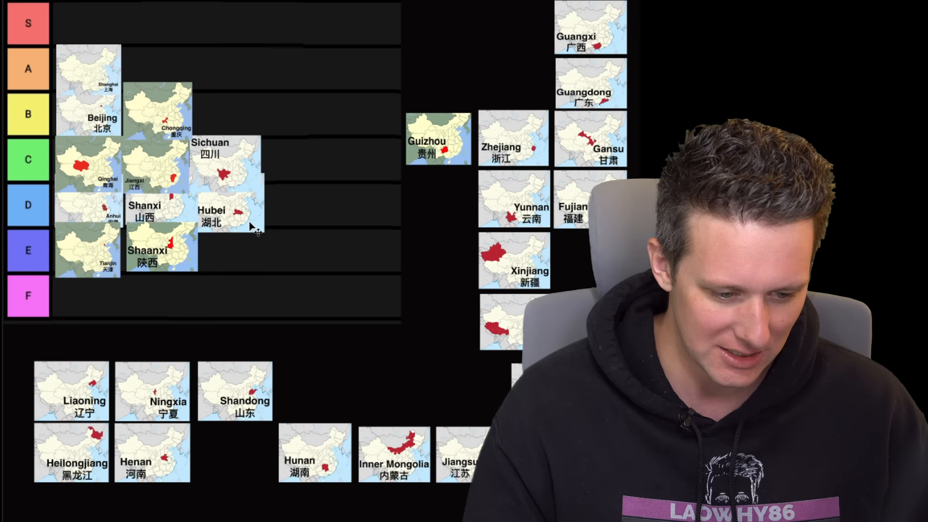
# Move Hubei down from tier D into tier E beside Tianjin and Shaanxi.
pyautogui.moveTo(223, 214); pyautogui.dragTo(234, 248)
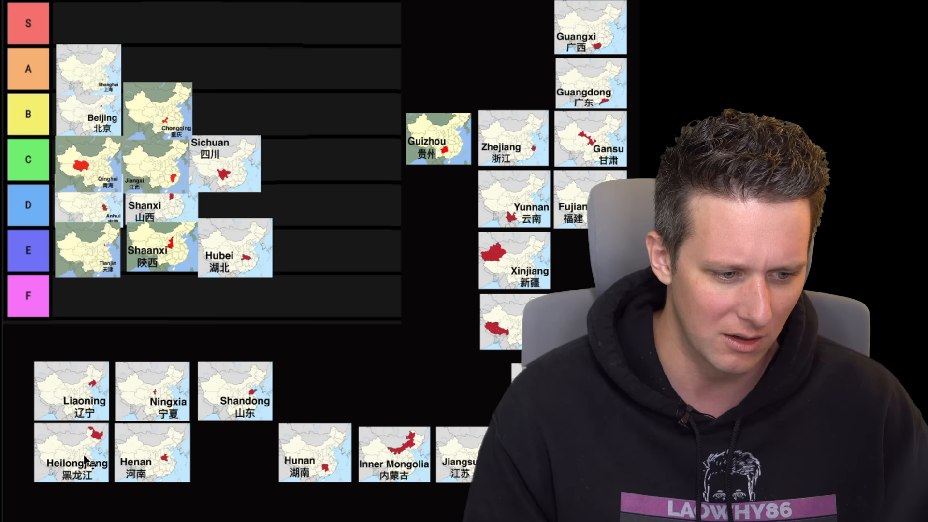
# Lift Heilongjiang from the unsorted bottom group up into the A tier row.
pyautogui.moveTo(71, 452); pyautogui.dragTo(219, 71)
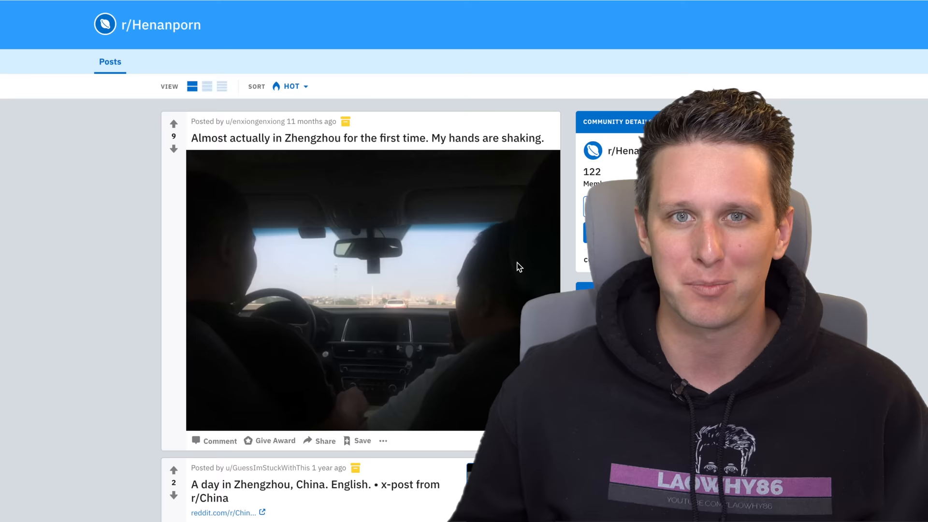
# Scroll through r/China search results about Henan, Zhengzhou and Shangqiu posts.
pyautogui.scroll(-3)
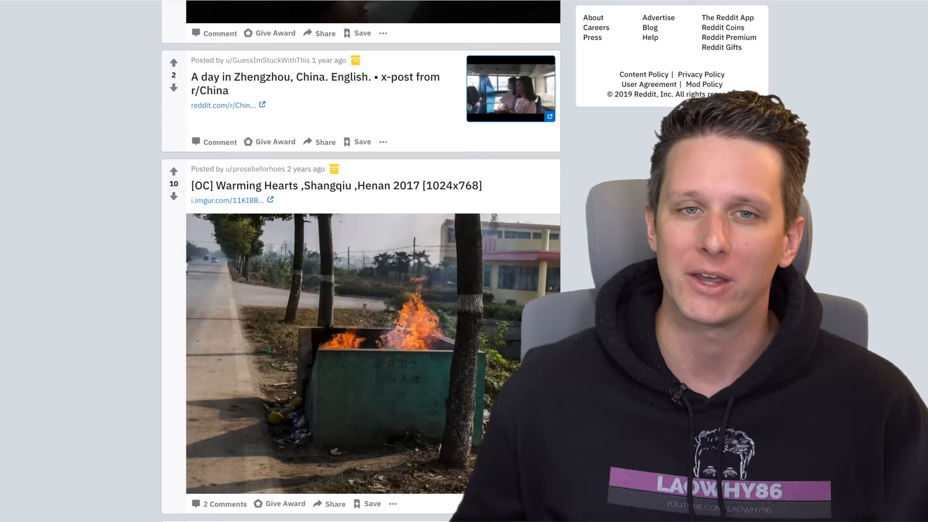
pyautogui.scroll(-3)
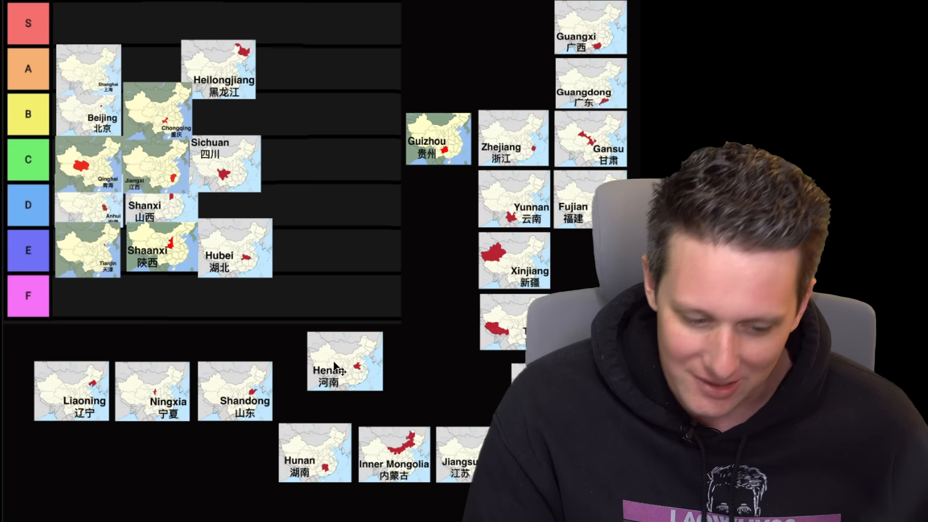
# Drop Henan into the F tier row and pull Hunan up out of the unsorted group.
pyautogui.moveTo(344, 360); pyautogui.dragTo(92, 295)
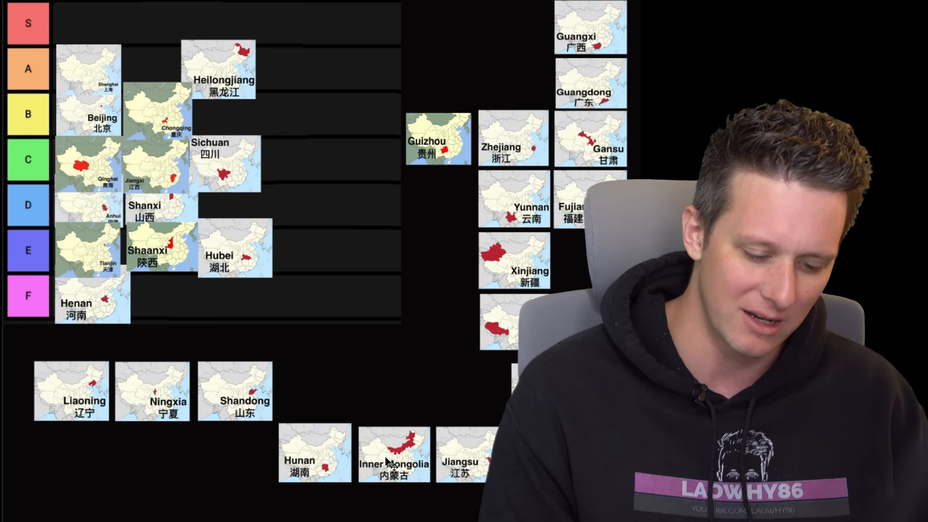
pyautogui.moveTo(313, 452); pyautogui.dragTo(313, 355)
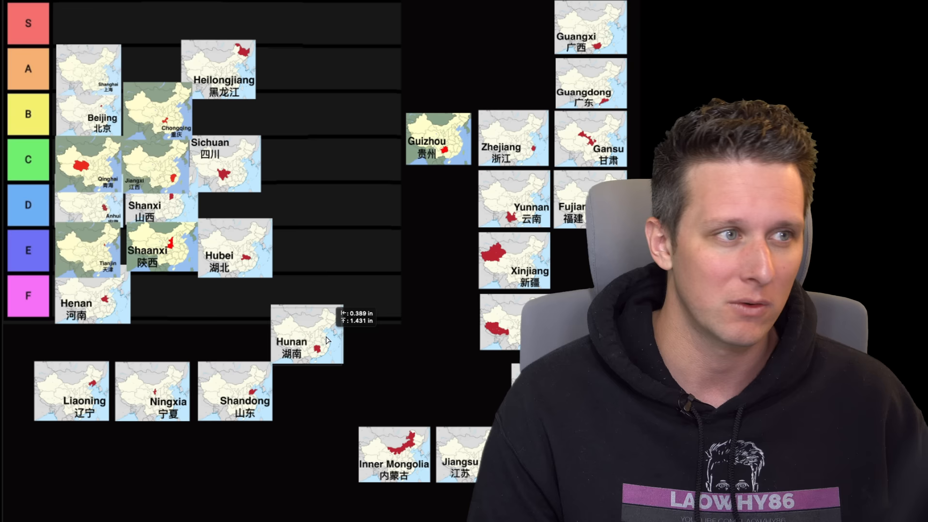
# Land Hunan in the E tier right beside Hubei.
pyautogui.moveTo(307, 340); pyautogui.dragTo(307, 248)
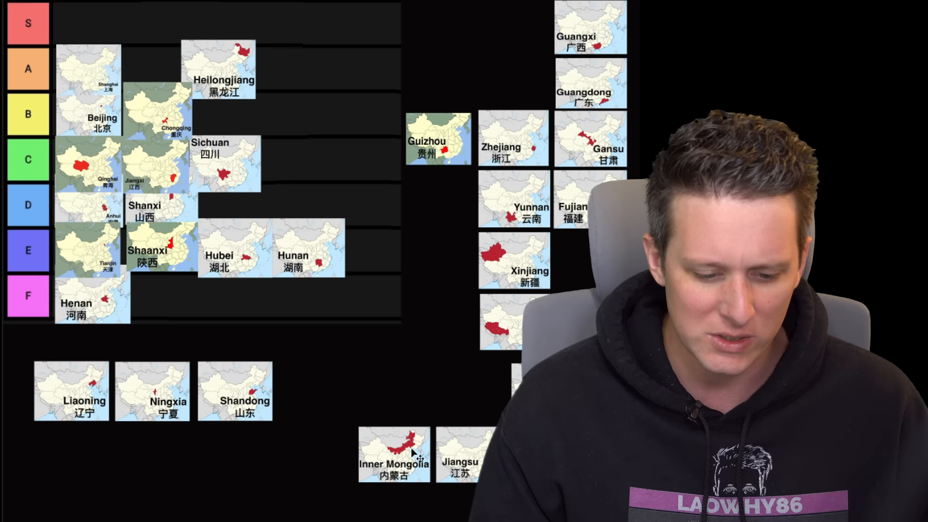
# Place Inner Mongolia in tier A next to Heilongjiang.
pyautogui.moveTo(393, 453); pyautogui.dragTo(370, 346)
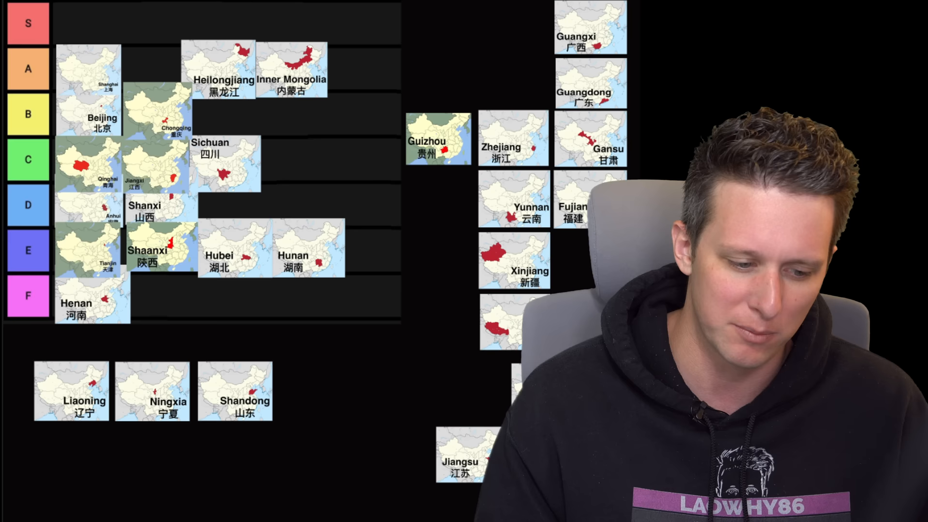
# Put Fujian in tier C beside Sichuan and drop Gansu into tier D.
pyautogui.moveTo(571, 199); pyautogui.dragTo(281, 165)
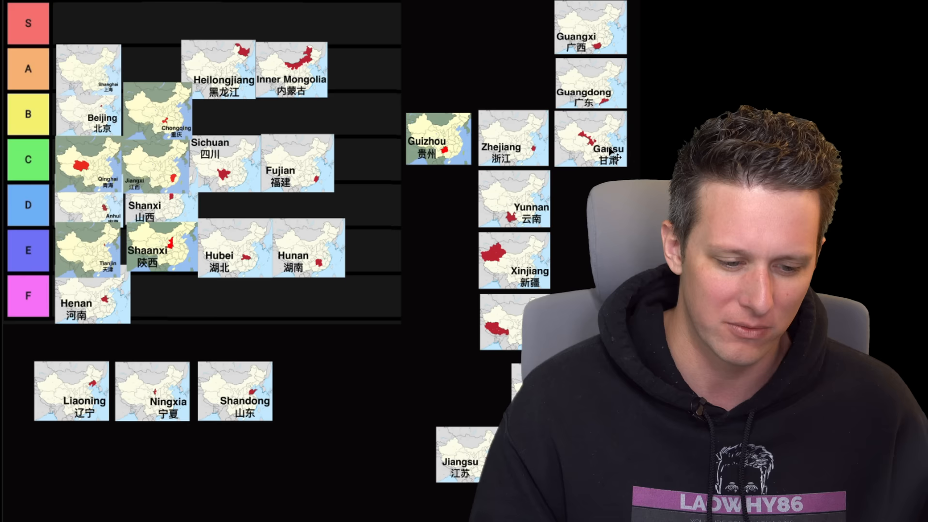
pyautogui.moveTo(590, 139); pyautogui.dragTo(242, 207)
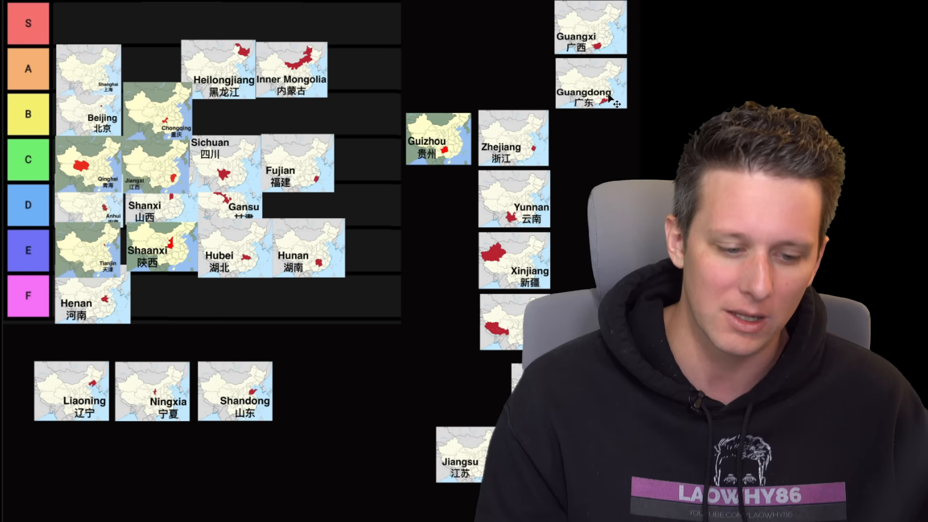
# Drag the Guangdong thumbnail into the B row and Guangxi into the C row.
pyautogui.moveTo(589, 84); pyautogui.dragTo(220, 118)
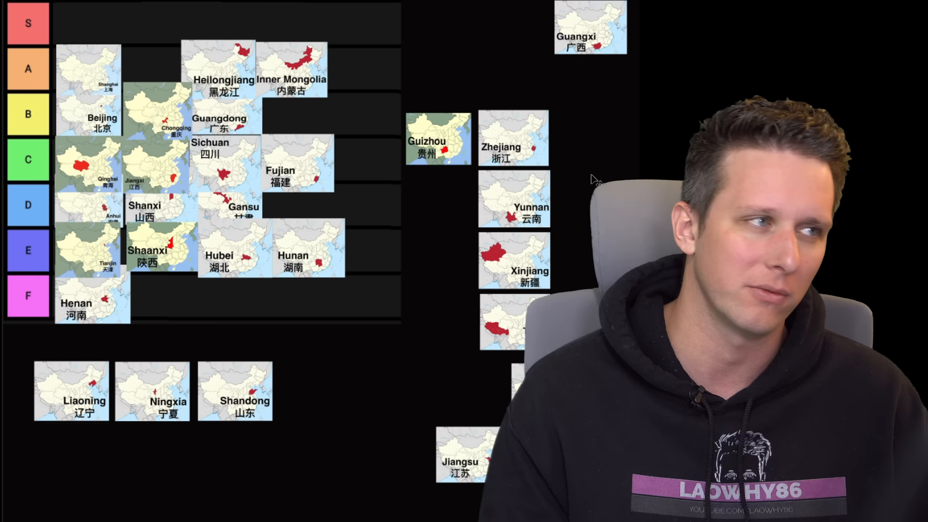
pyautogui.moveTo(590, 26); pyautogui.dragTo(367, 163)
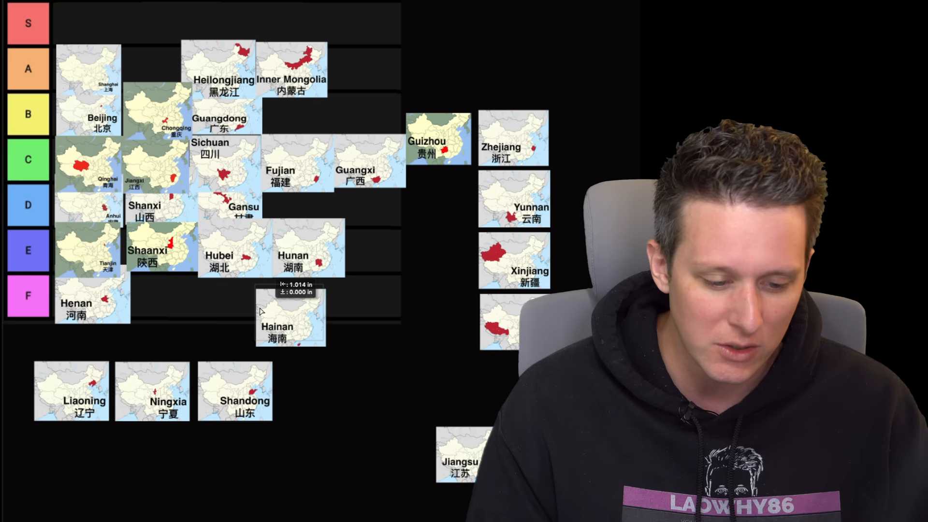
# Drop the Hainan thumbnail into the F row beside Henan.
pyautogui.moveTo(290, 320); pyautogui.dragTo(165, 310)
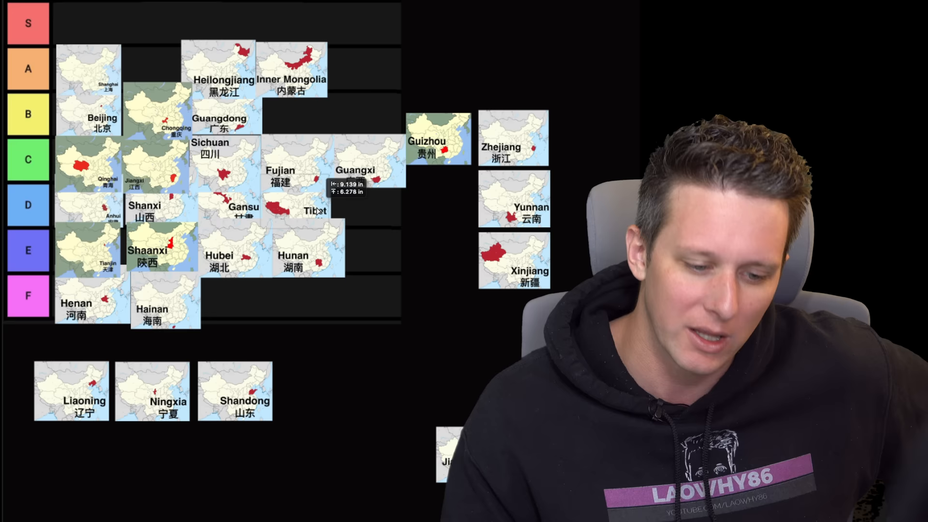
# Place the Tibet and Xinjiang thumbnails in the D row beside Gansu.
pyautogui.moveTo(516, 260); pyautogui.dragTo(408, 231)
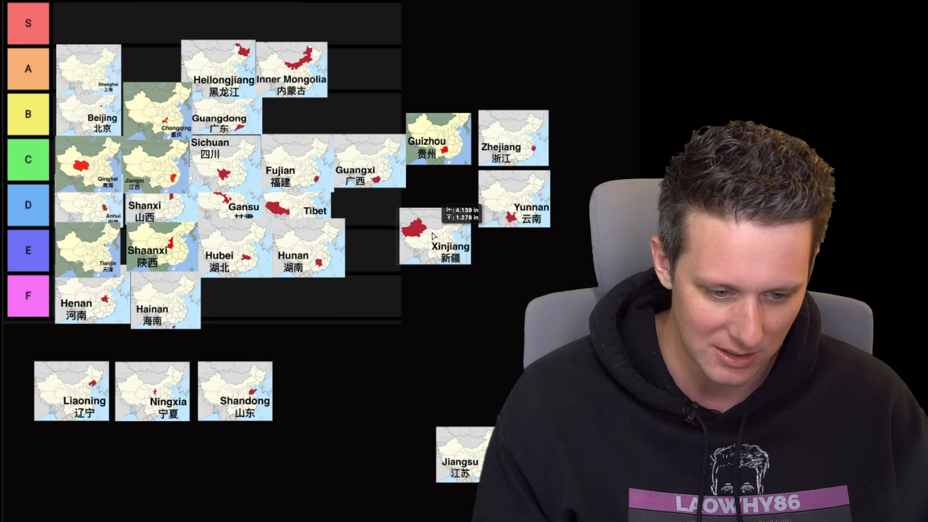
pyautogui.moveTo(423, 237); pyautogui.dragTo(371, 212)
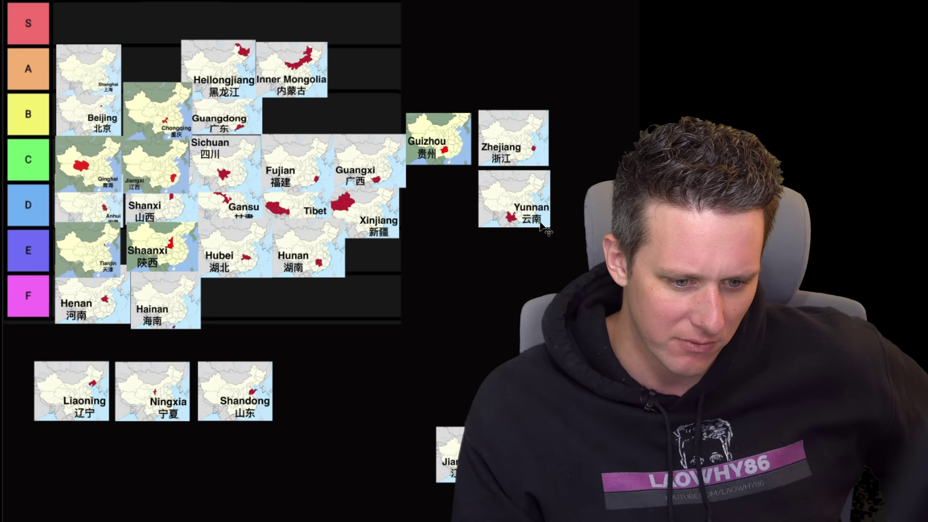
# Move Yunnan into the B row beside Guangdong and start dragging Zhejiang toward the tiers.
pyautogui.moveTo(515, 201); pyautogui.dragTo(305, 114)
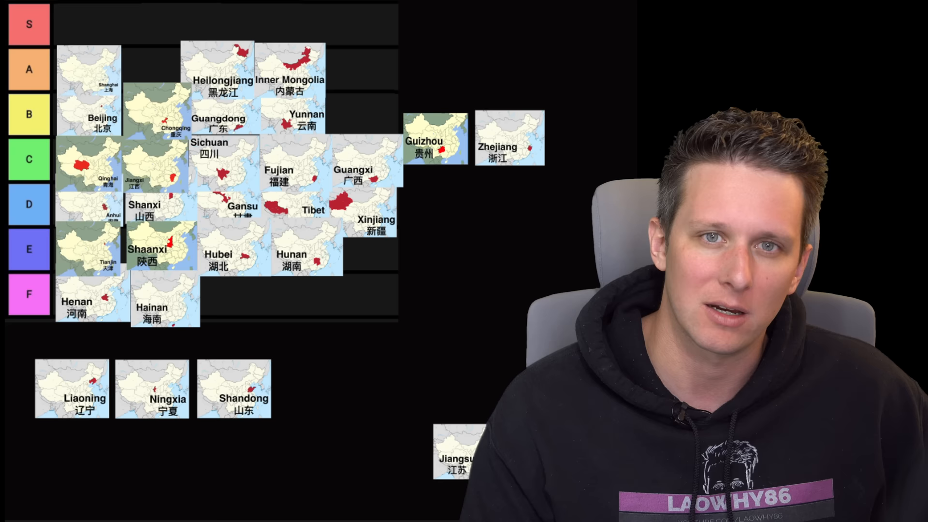
pyautogui.moveTo(509, 138); pyautogui.dragTo(476, 254)
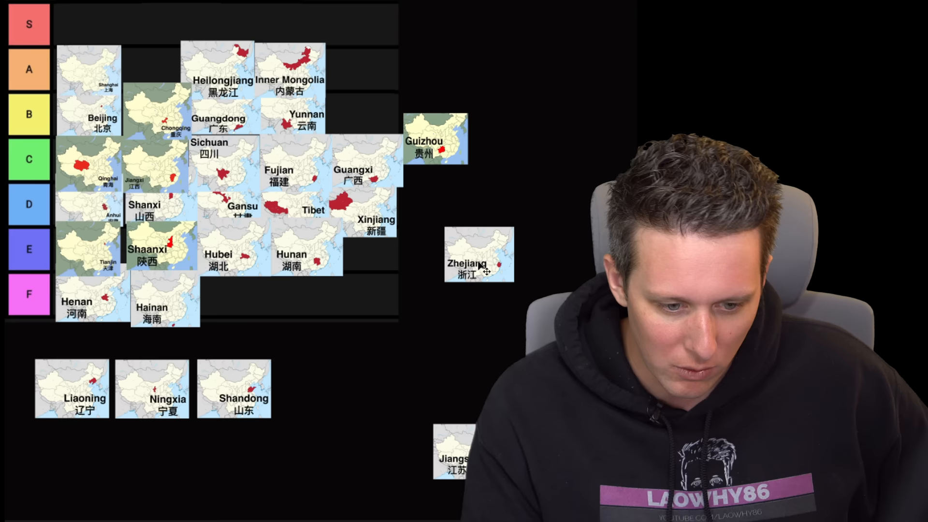
# Drag the Zhejiang thumbnail into the C row beside Guangxi.
pyautogui.moveTo(479, 254); pyautogui.dragTo(435, 145)
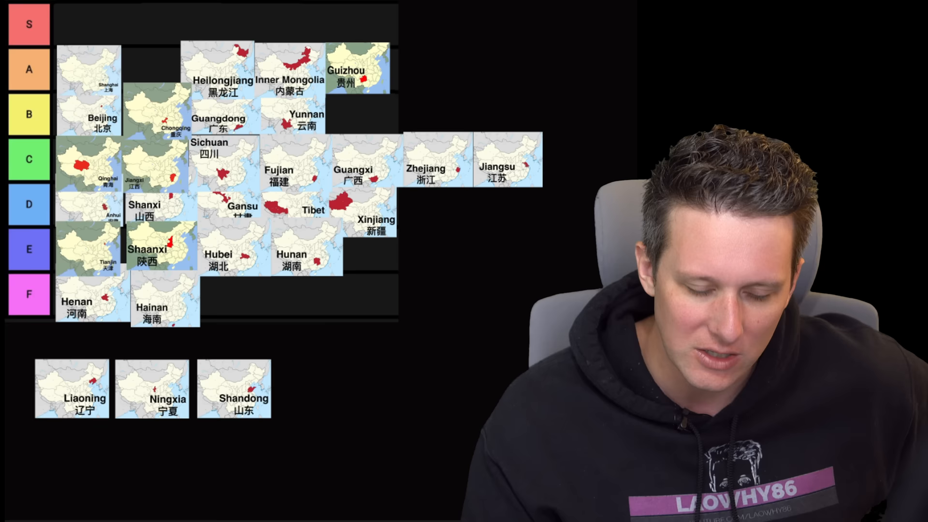
# Drag a leftover province thumbnail from the pool up into the tier rows.
pyautogui.moveTo(71, 390); pyautogui.dragTo(355, 343)
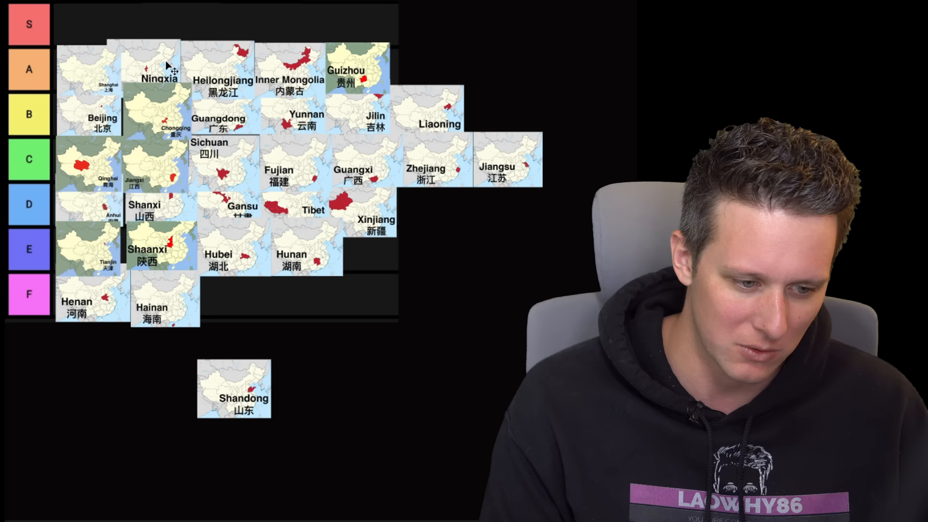
pyautogui.moveTo(234, 389); pyautogui.dragTo(510, 112)
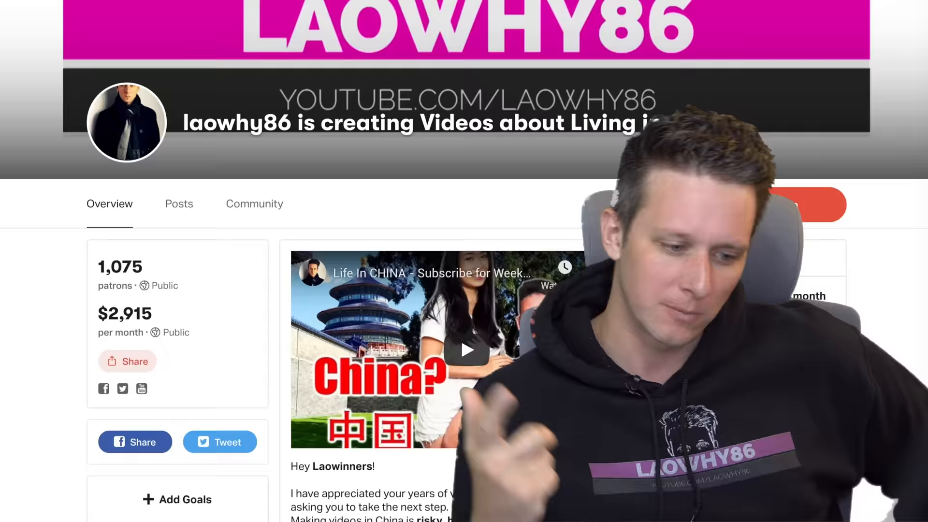
# Scroll down the Patreon page to a post's comment thread.
pyautogui.scroll(-3)
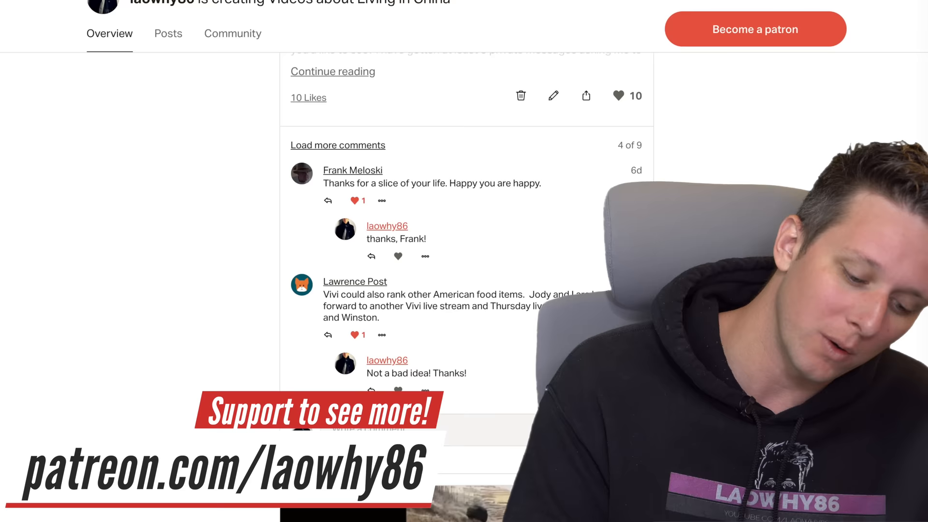